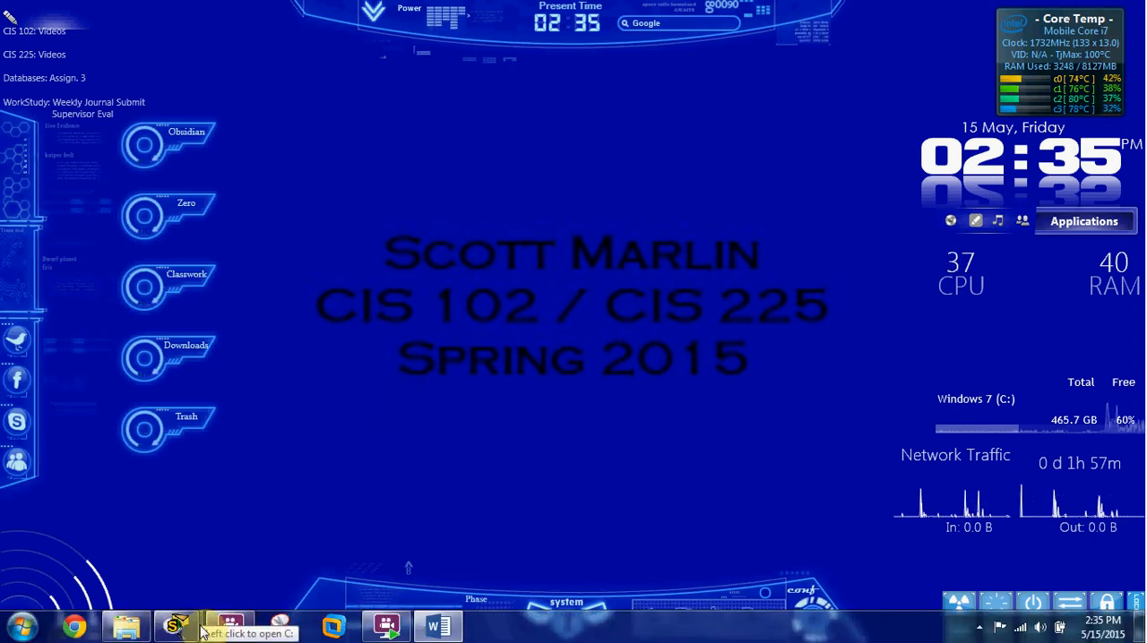
Step: Reset the Configuring Named Standard ACLs activity, confirming that changes are discarded
{"action": "left_click", "coordinate": [177, 627]}
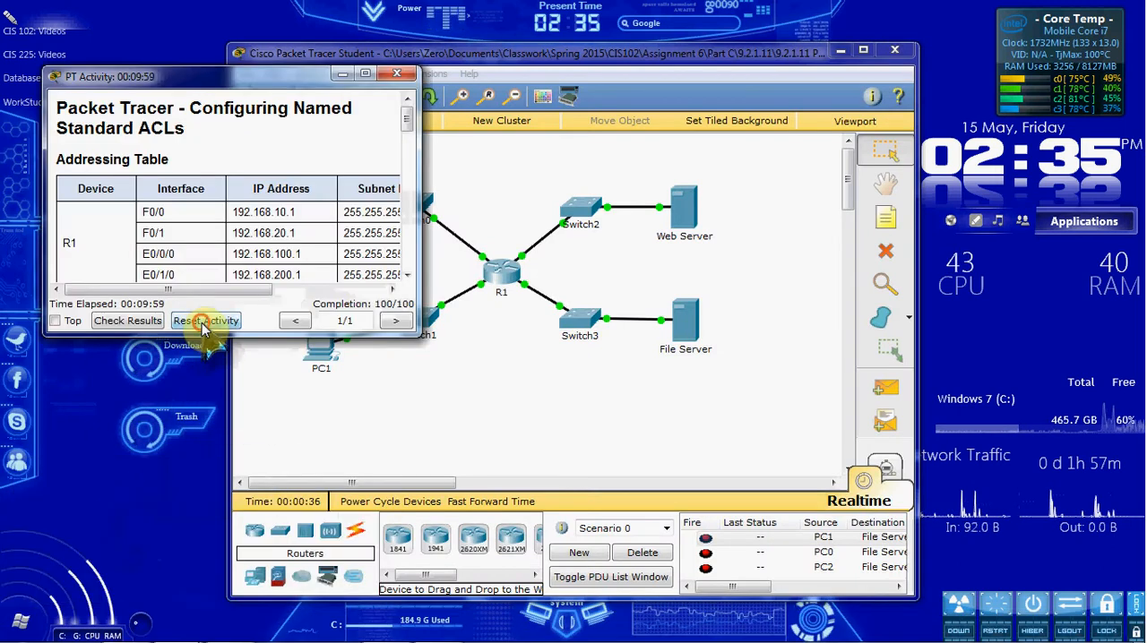
{"action": "left_click", "coordinate": [205, 320]}
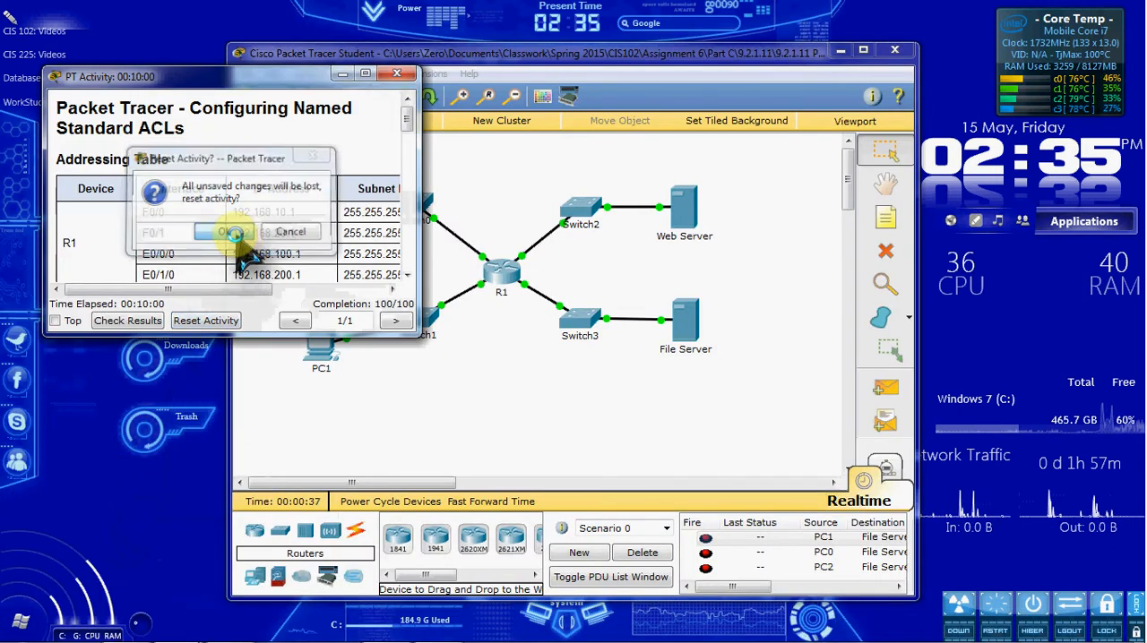
{"action": "left_click", "coordinate": [228, 231]}
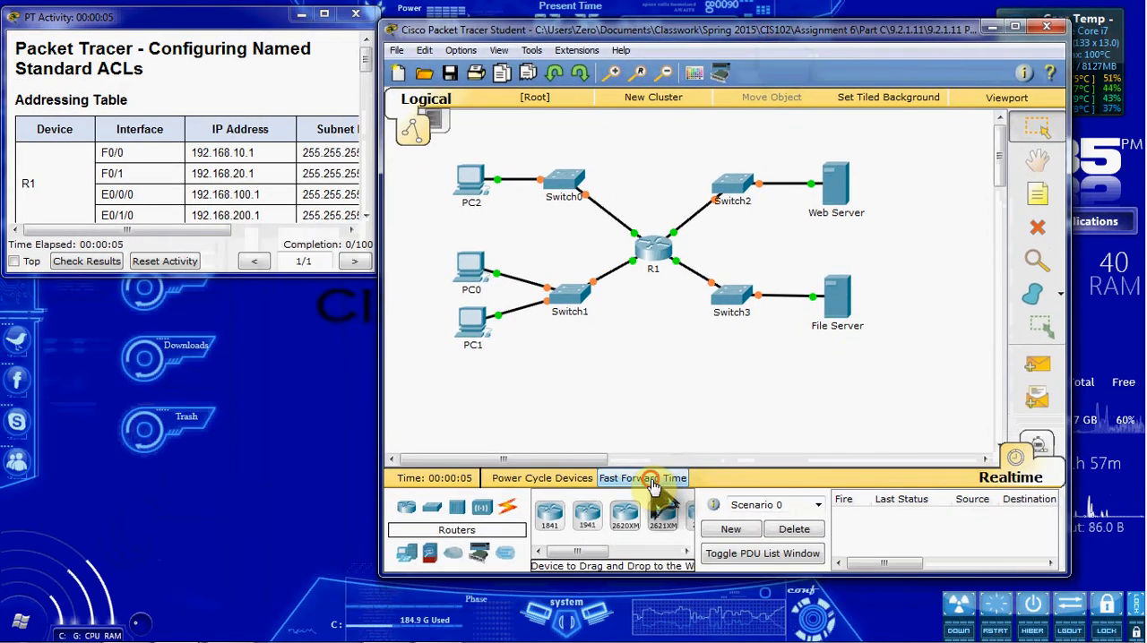
Step: Fast-forward simulated time so the switch ports converge and links turn green
{"action": "left_click", "coordinate": [642, 478]}
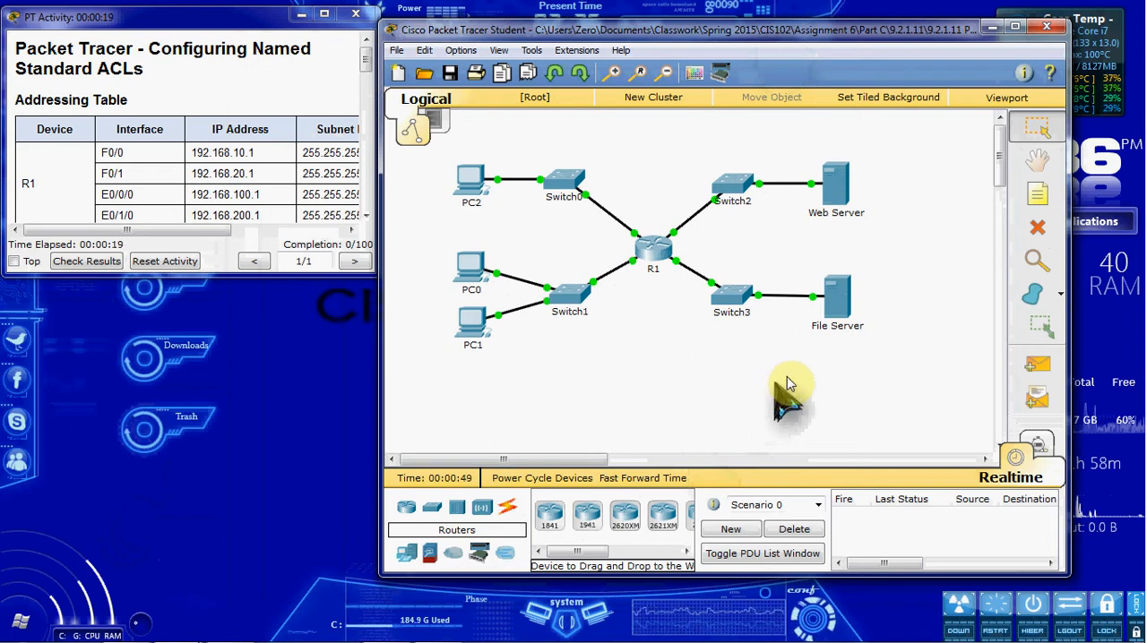
{"action": "mouse_move", "coordinate": [887, 390]}
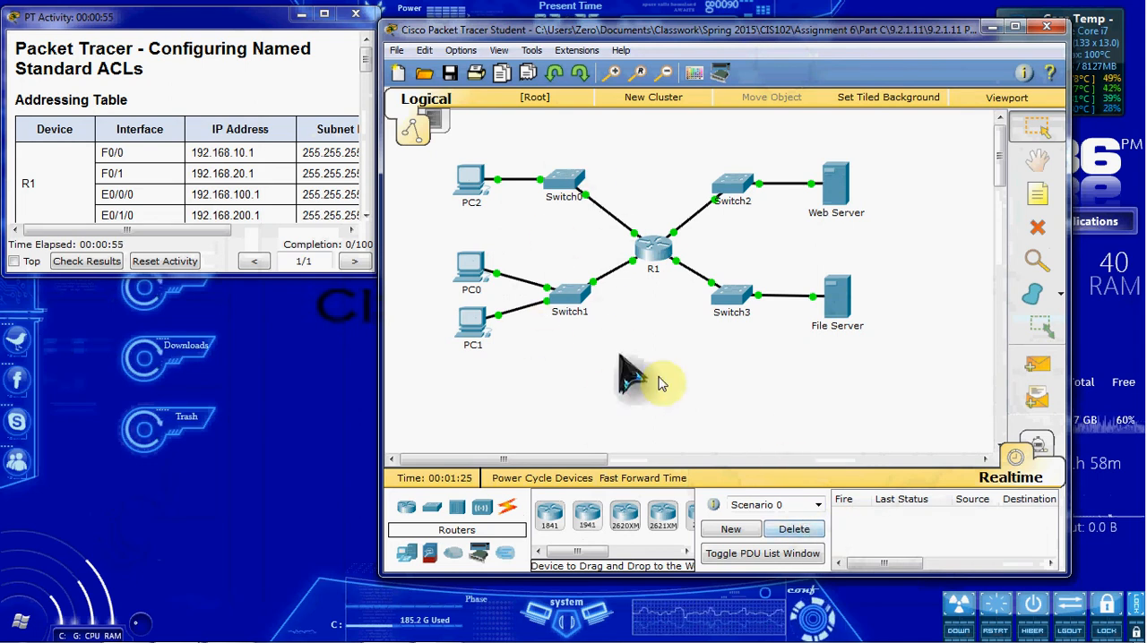
{"action": "mouse_move", "coordinate": [851, 367]}
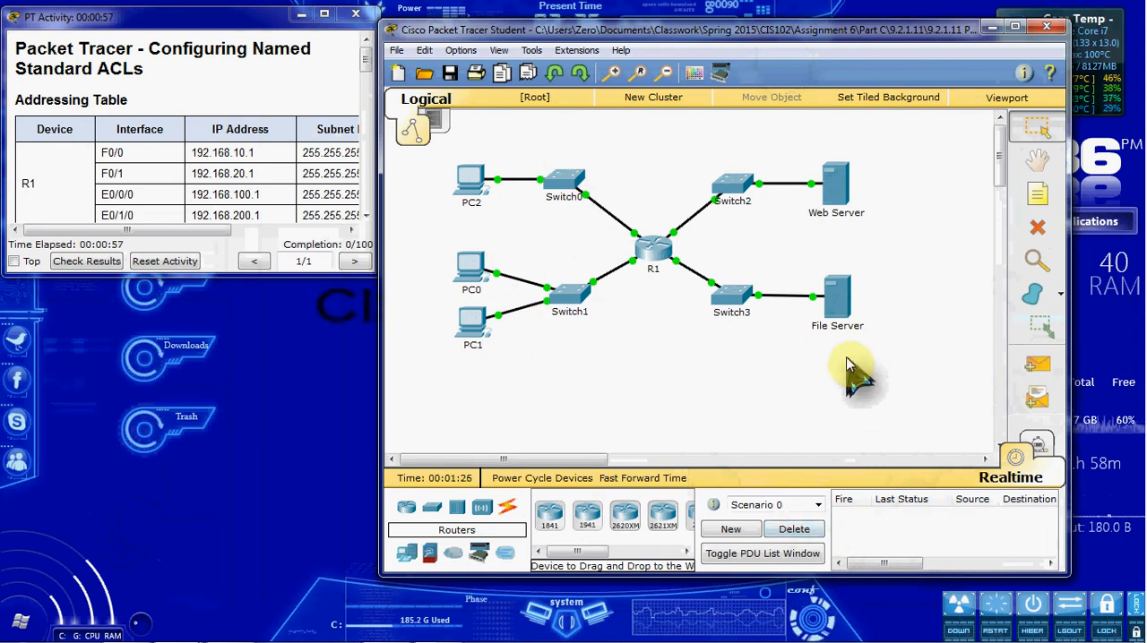
{"action": "mouse_move", "coordinate": [739, 381]}
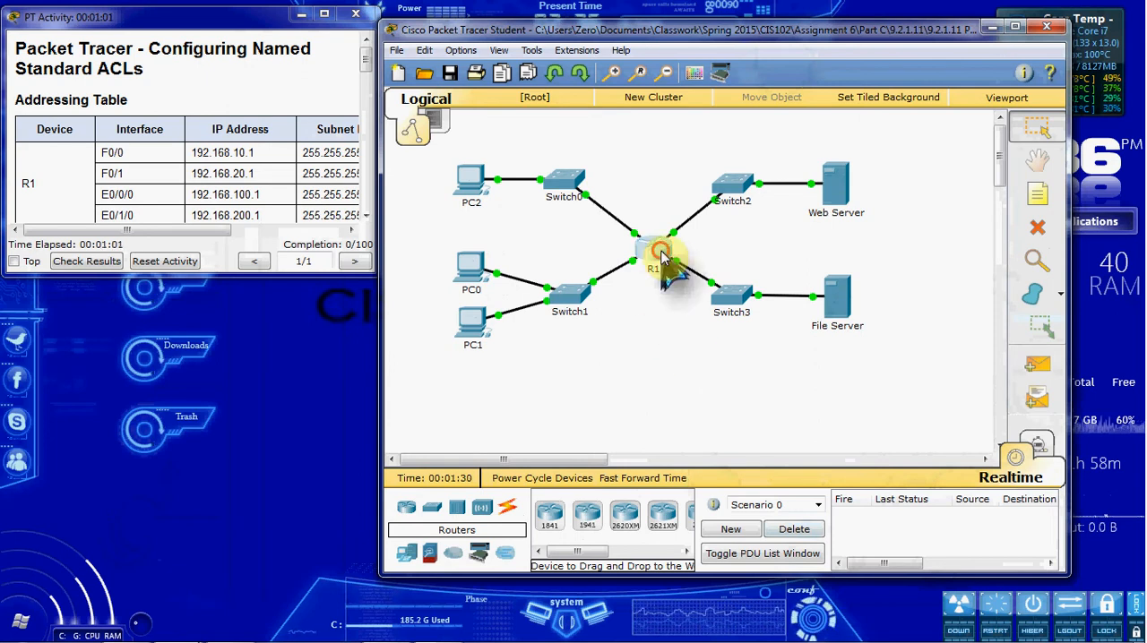
Step: In R1's CLI, create the named standard ACL File_Server_Restrictions
{"action": "left_click", "coordinate": [649, 255]}
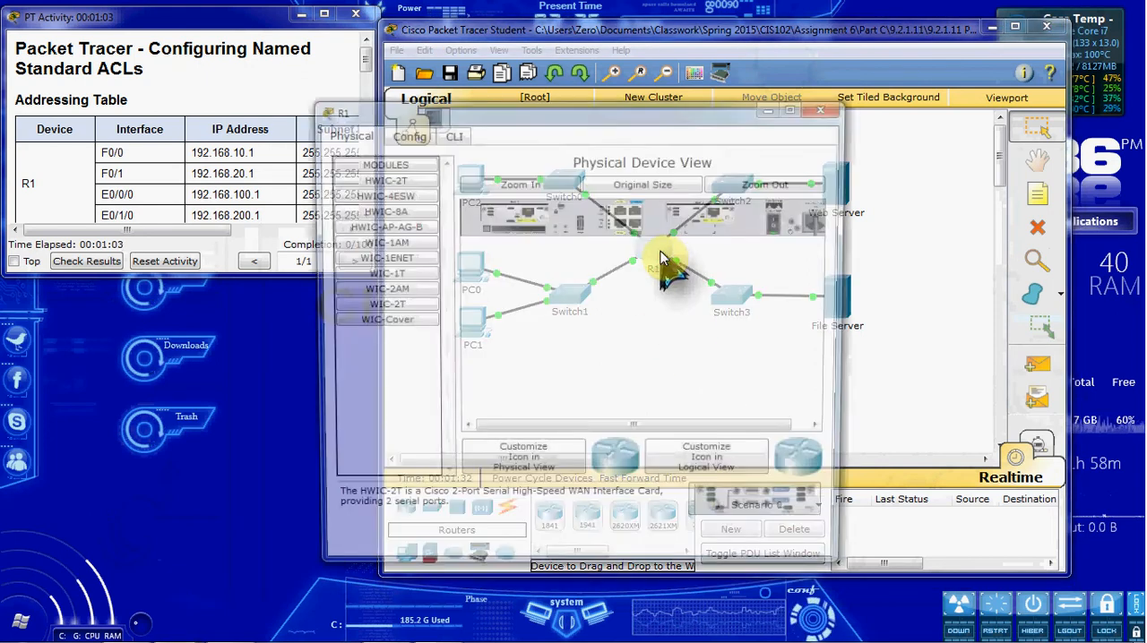
{"action": "left_click", "coordinate": [449, 132]}
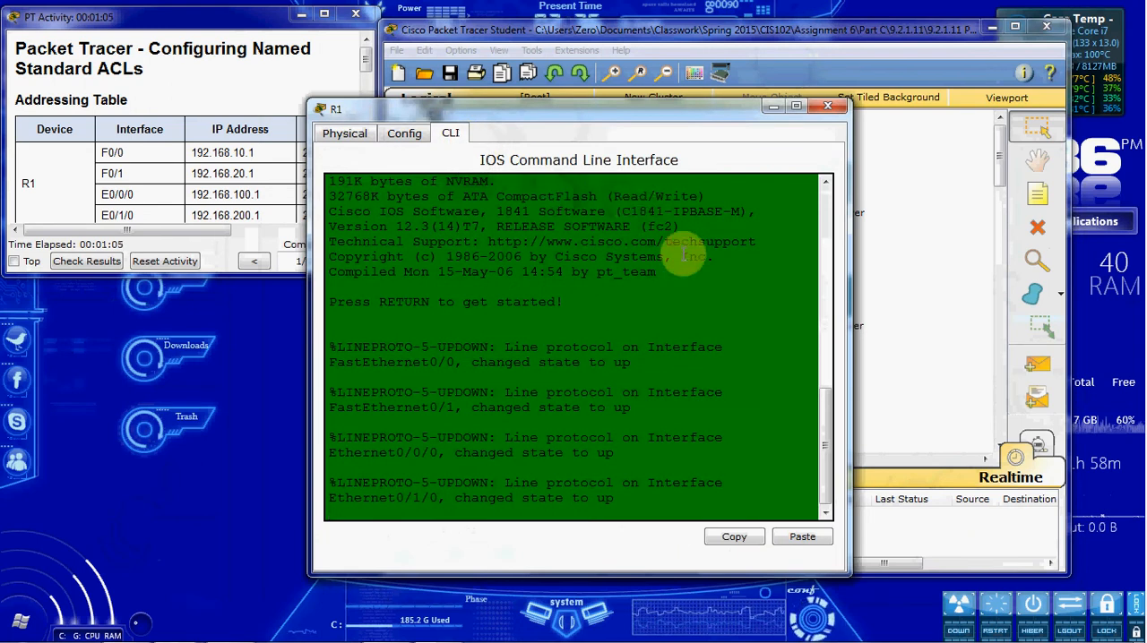
{"action": "key", "text": "Return"}
{"action": "type", "text": "conf t"}
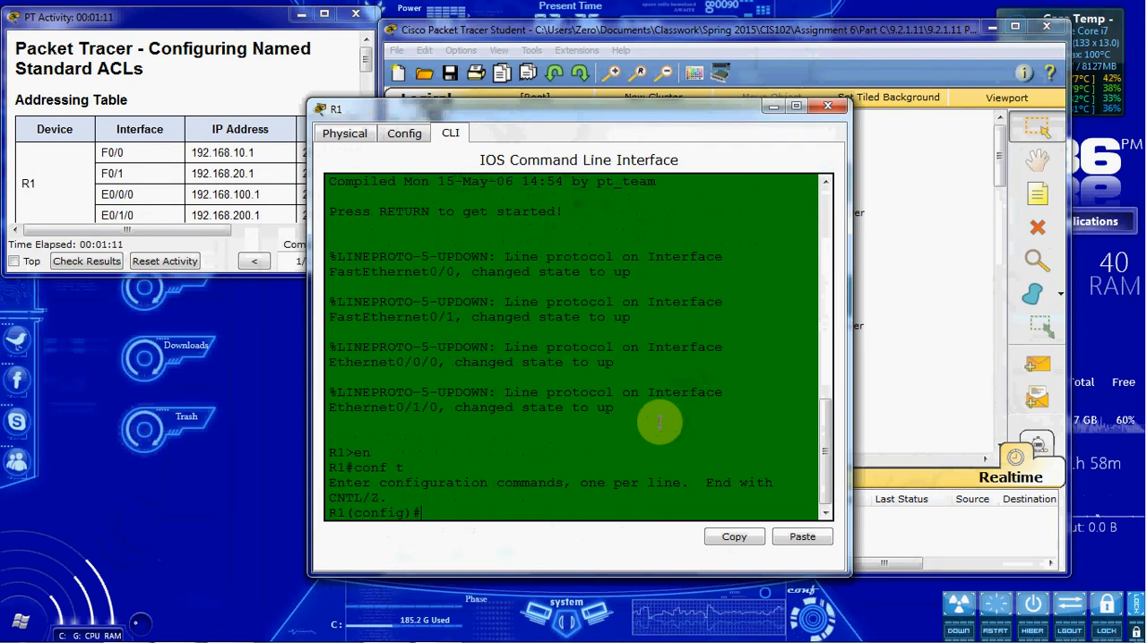
{"action": "type", "text": "ip access-list"}
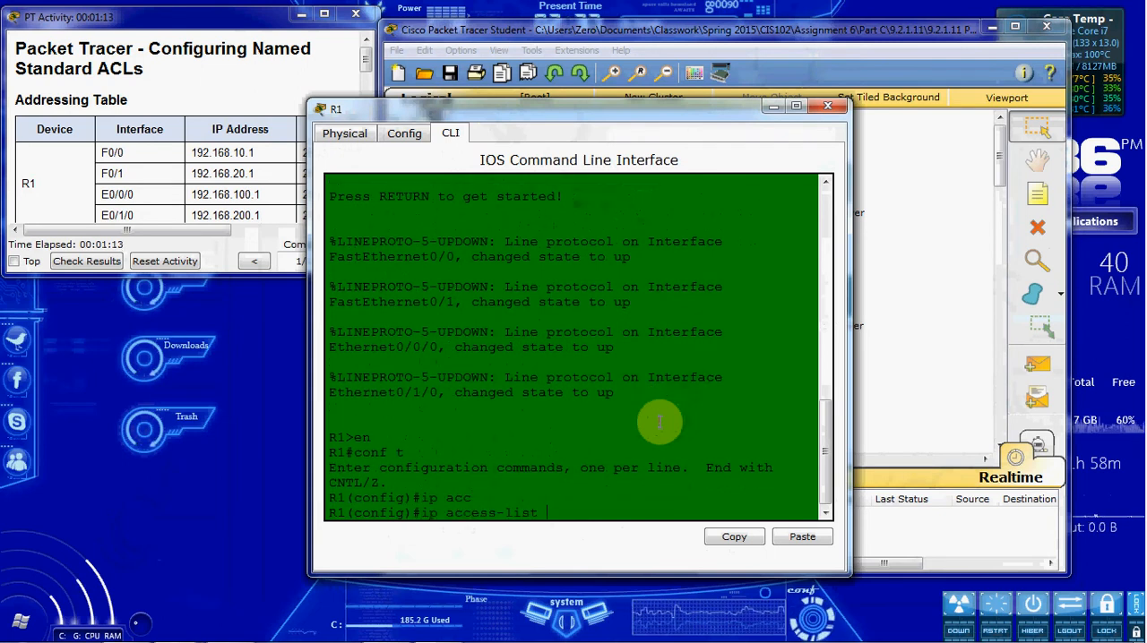
{"action": "type", "text": "stand"}
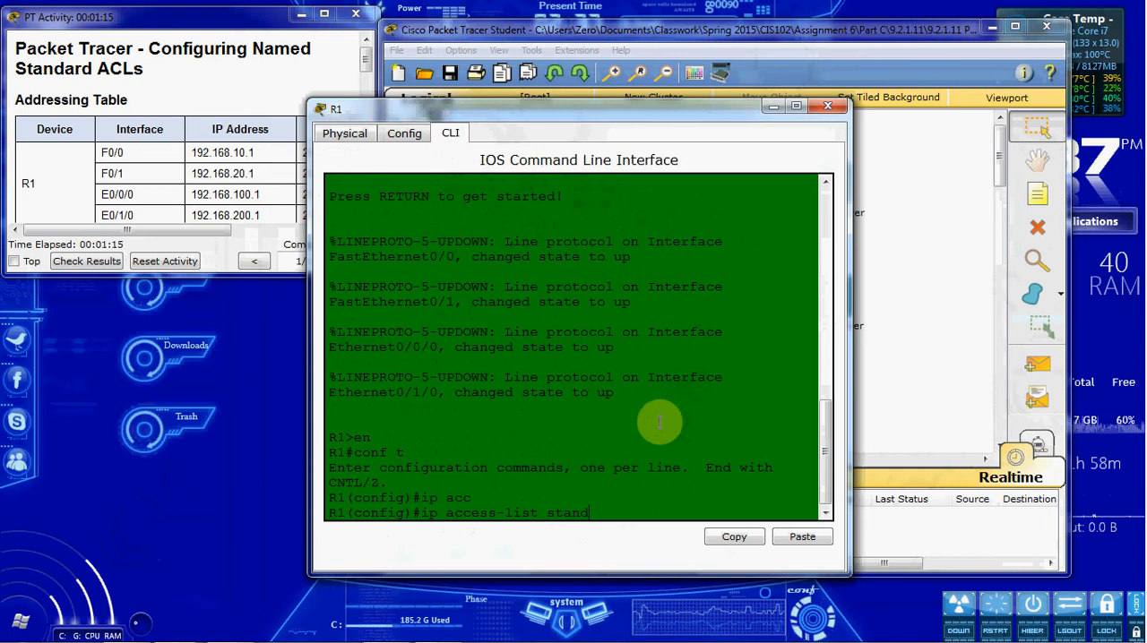
{"action": "type", "text": "ard"}
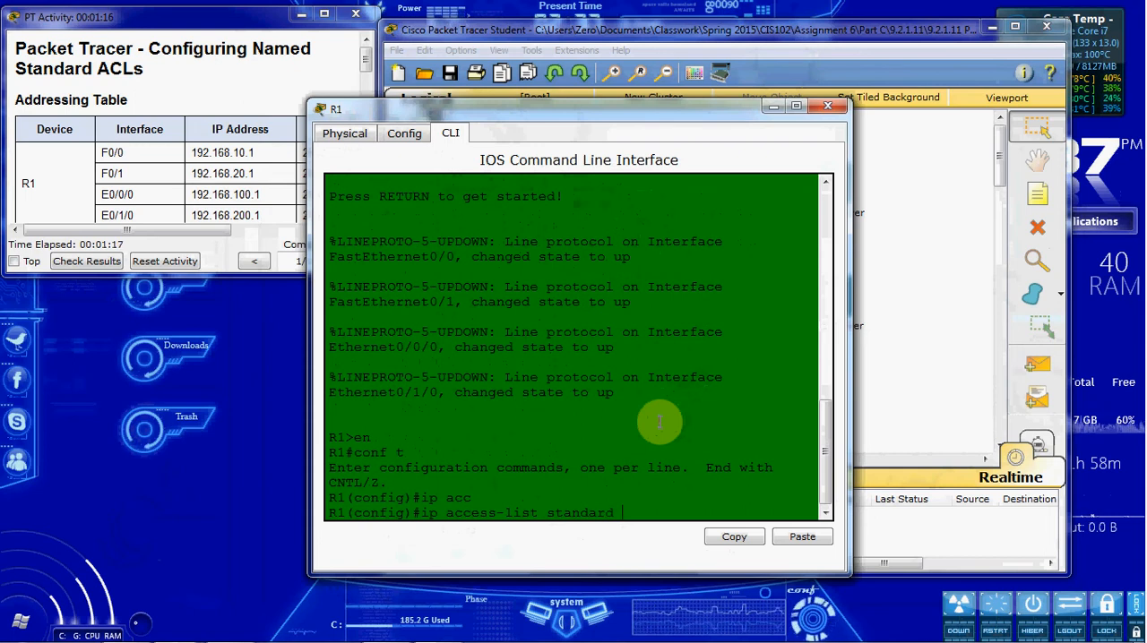
{"action": "type", "text": "File"}
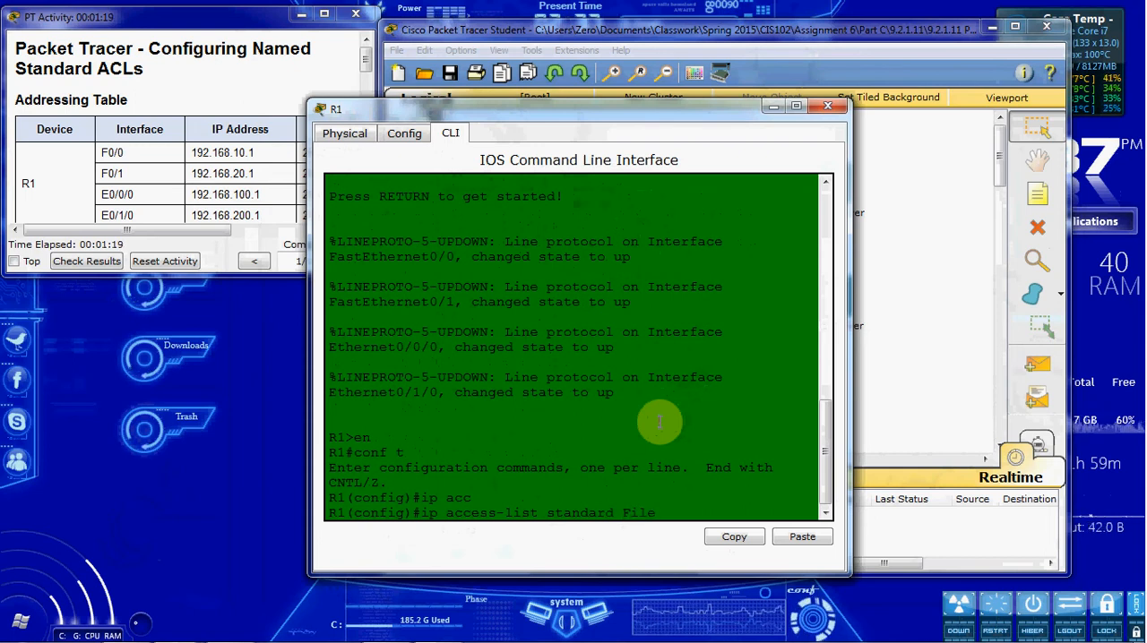
{"action": "type", "text": "_Server"}
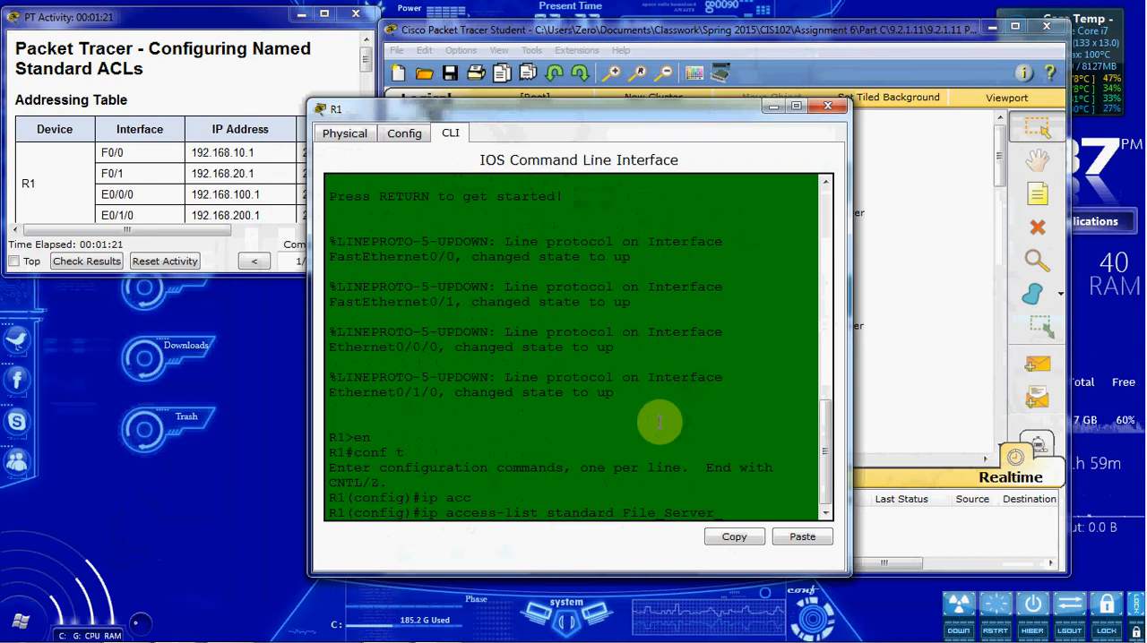
{"action": "type", "text": "Restrictions"}
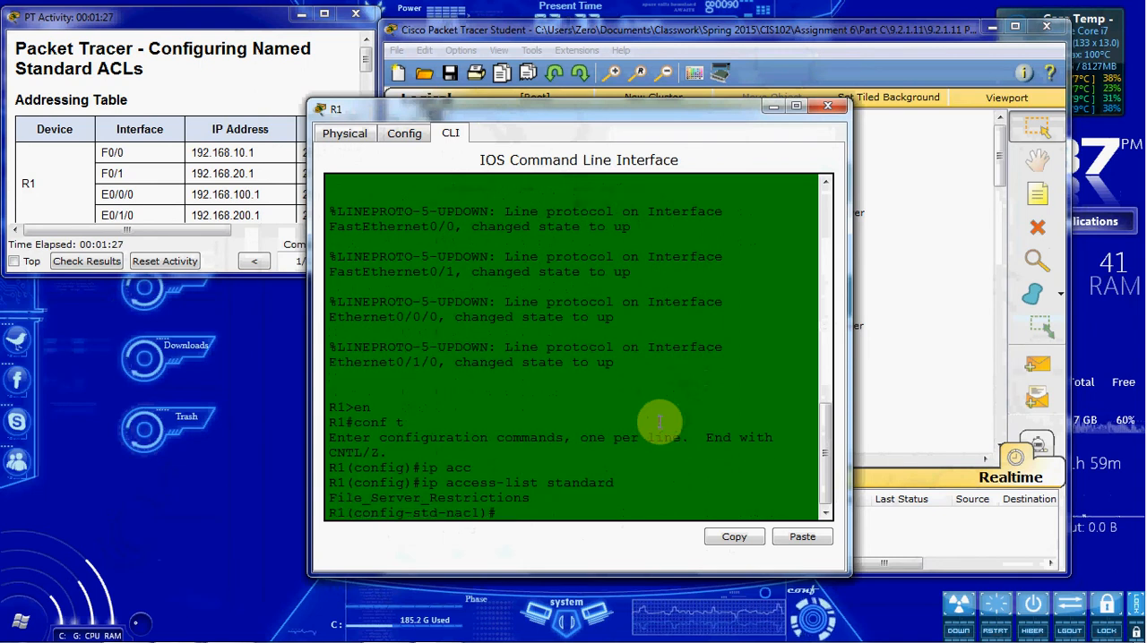
Step: Add ACL entries permitting PC1's address 192.168.20.4 and denying any
{"action": "type", "text": "p"}
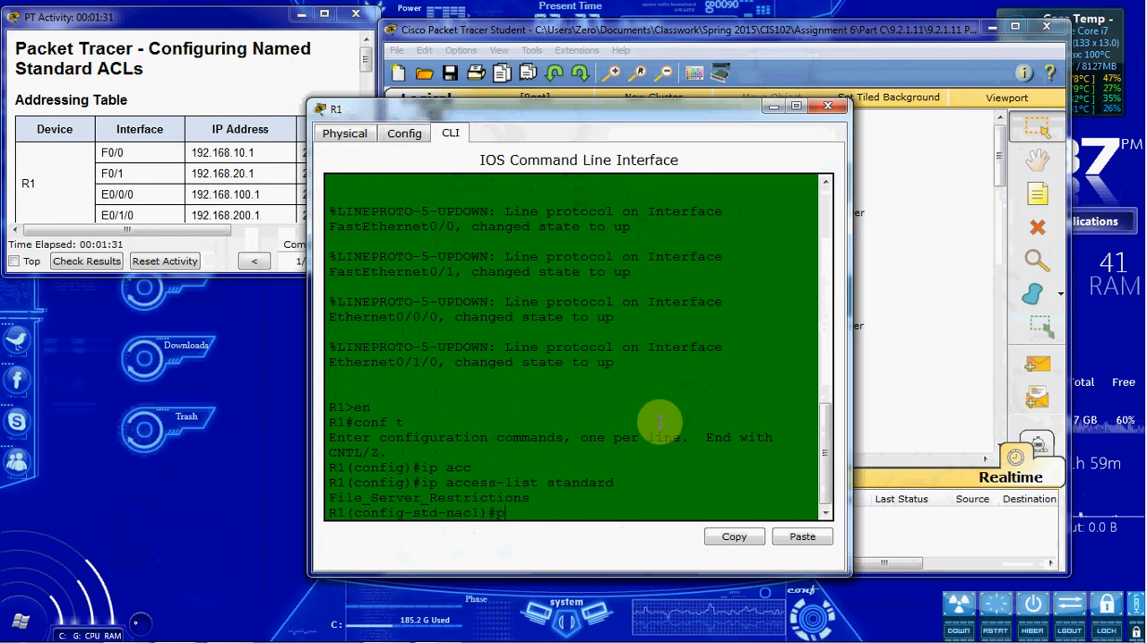
{"action": "type", "text": "ermit"}
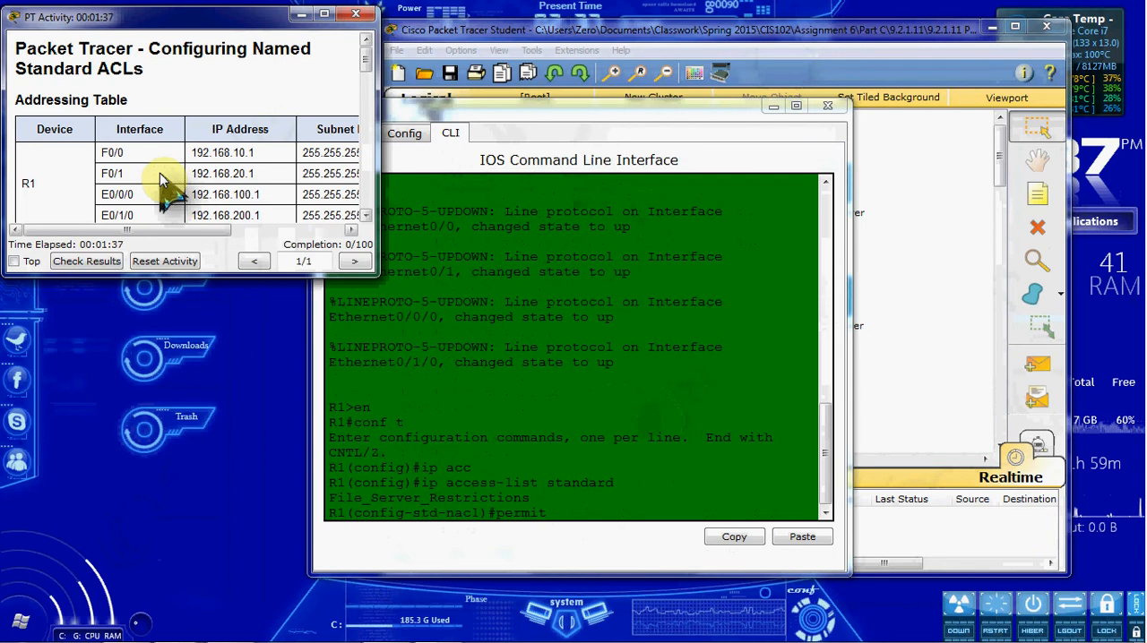
{"action": "scroll", "scroll_direction": "down", "scroll_amount": 3}
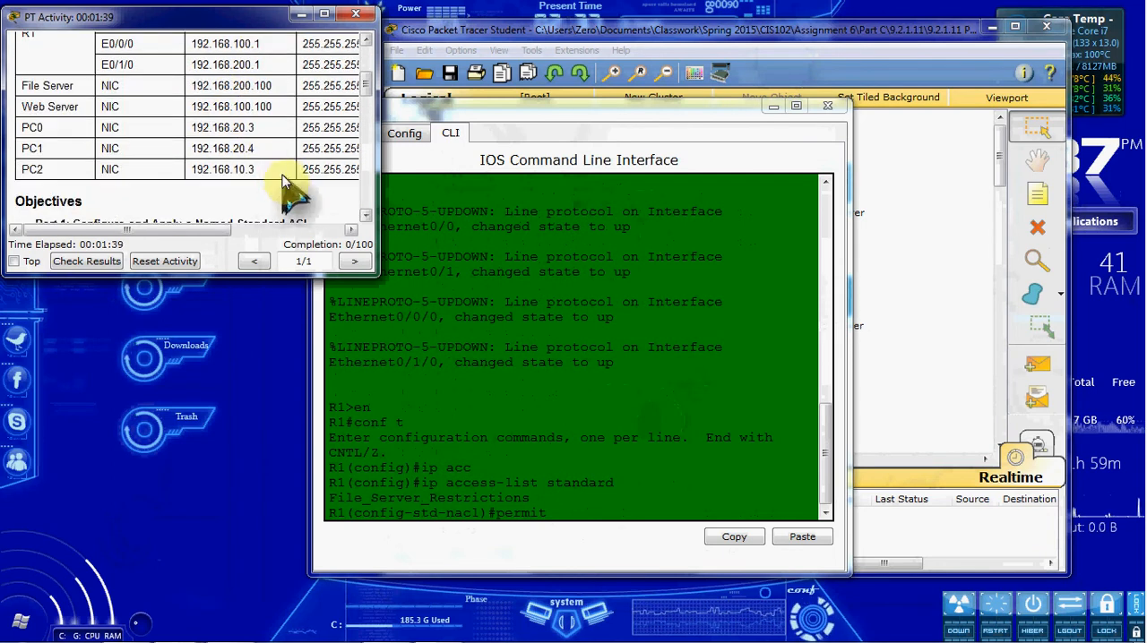
{"action": "double_click", "coordinate": [223, 148]}
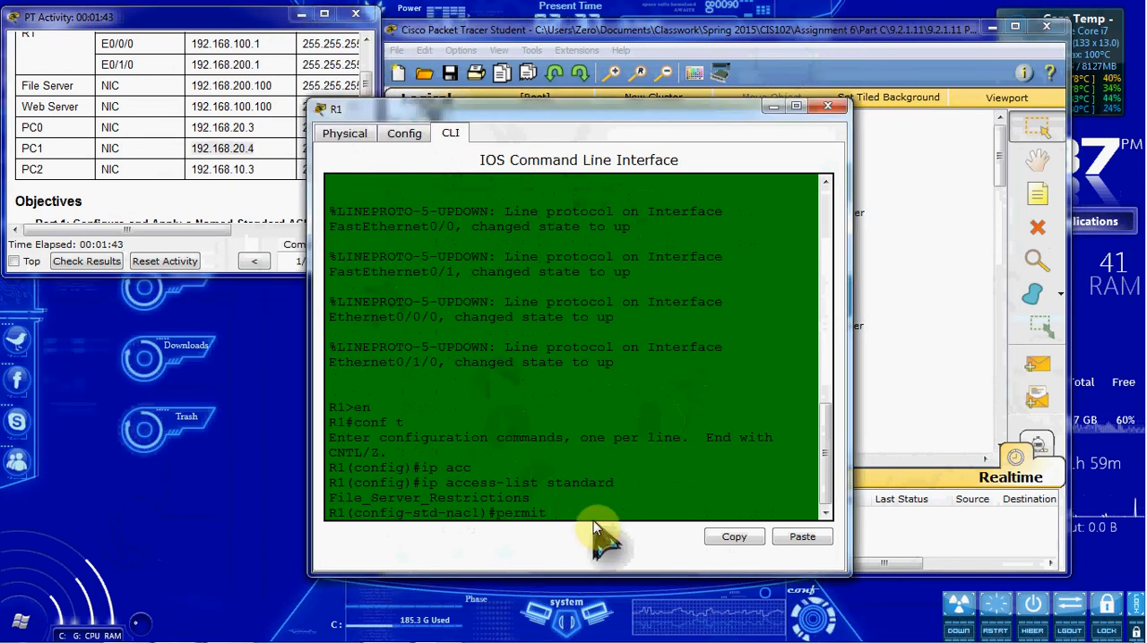
{"action": "type", "text": "192.168.20.4"}
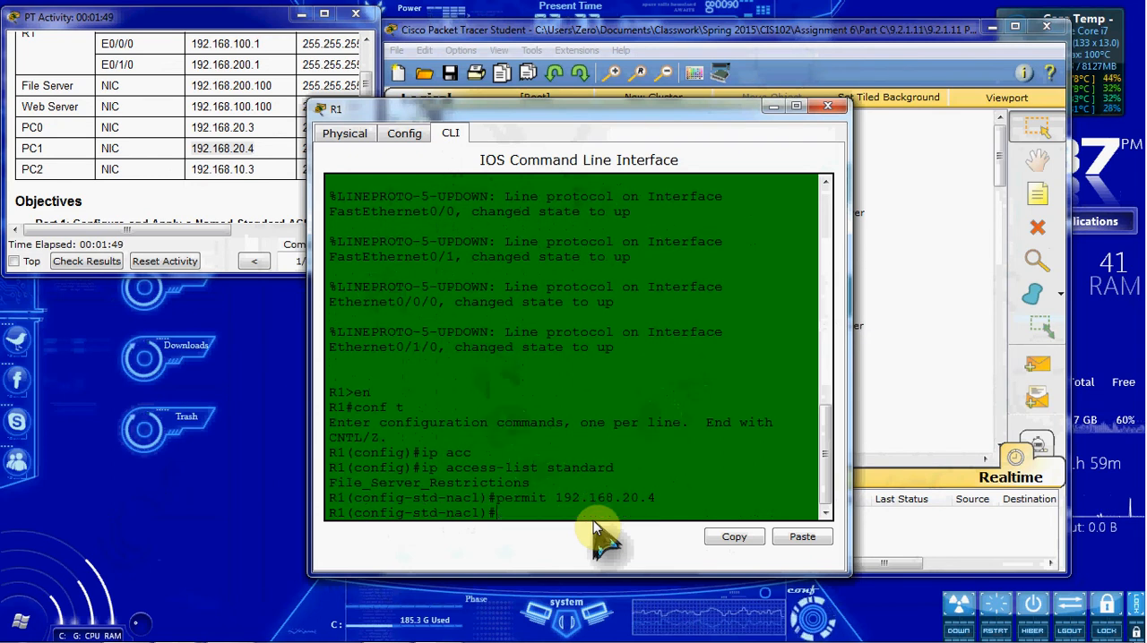
{"action": "type", "text": "deny any"}
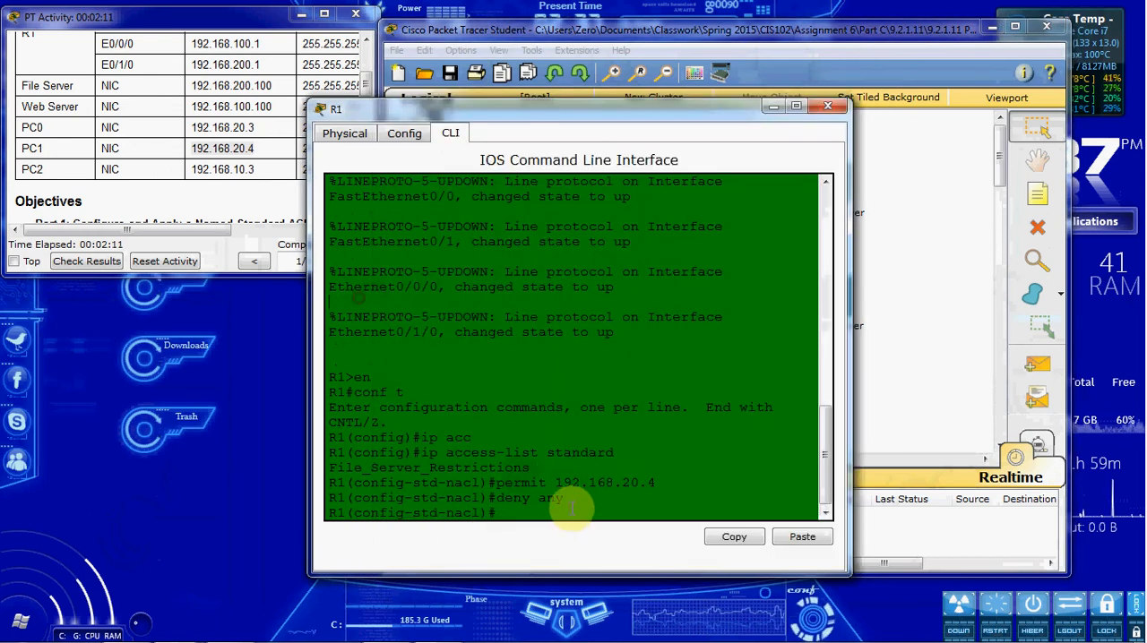
Step: On interface f0/1, apply 'ip access-group File_Server_Restrictions out'
{"action": "type", "text": "int"}
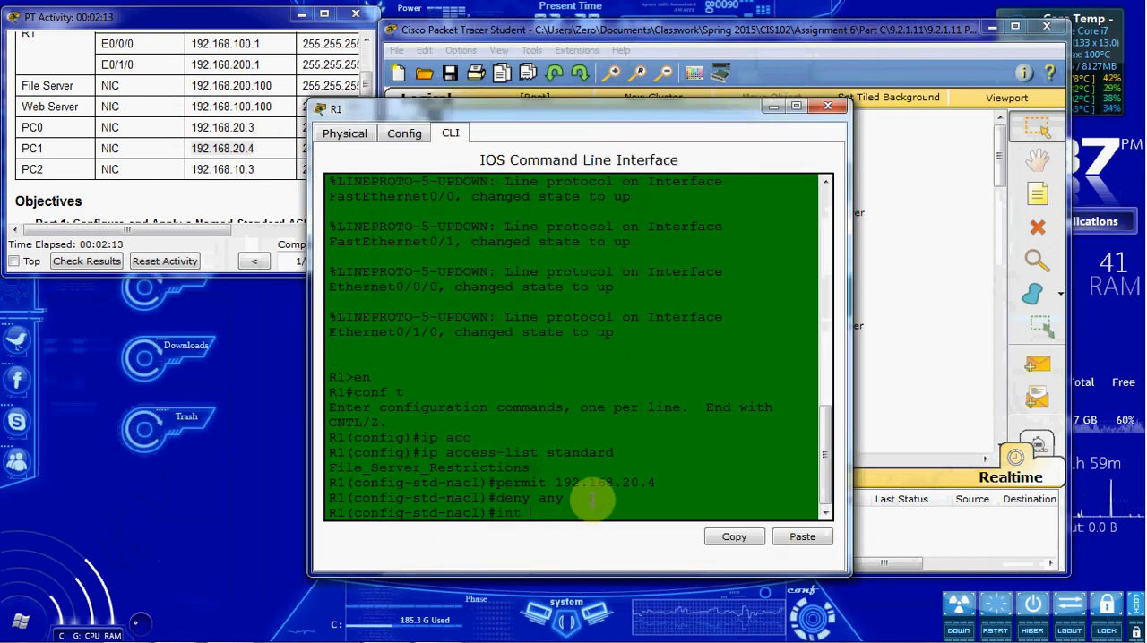
{"action": "type", "text": "f0/1"}
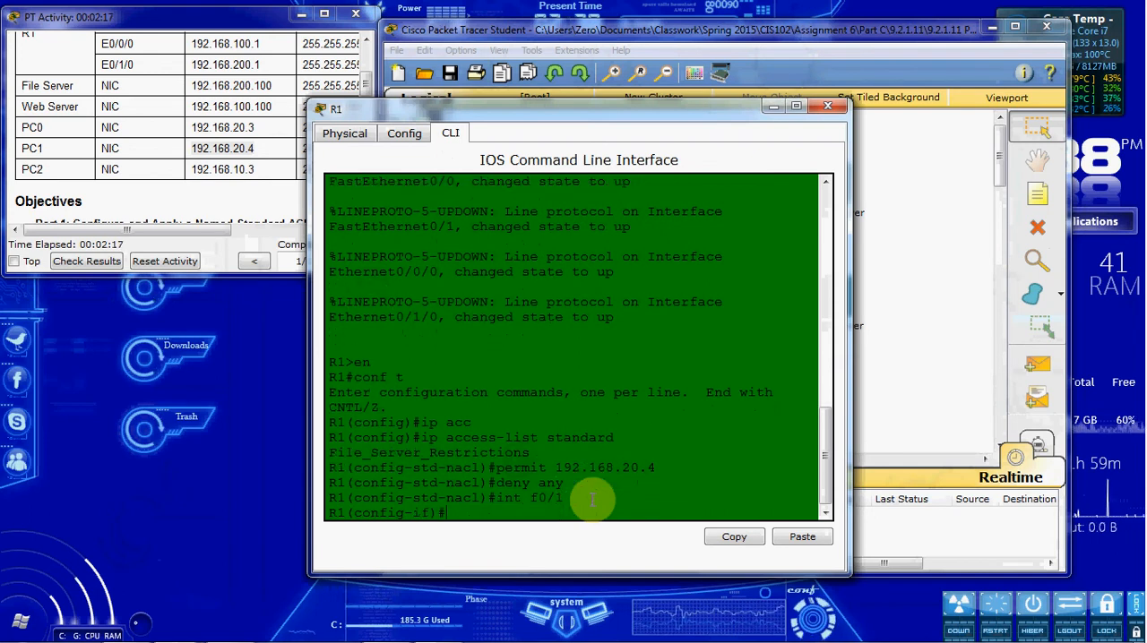
{"action": "type", "text": "ip access-group"}
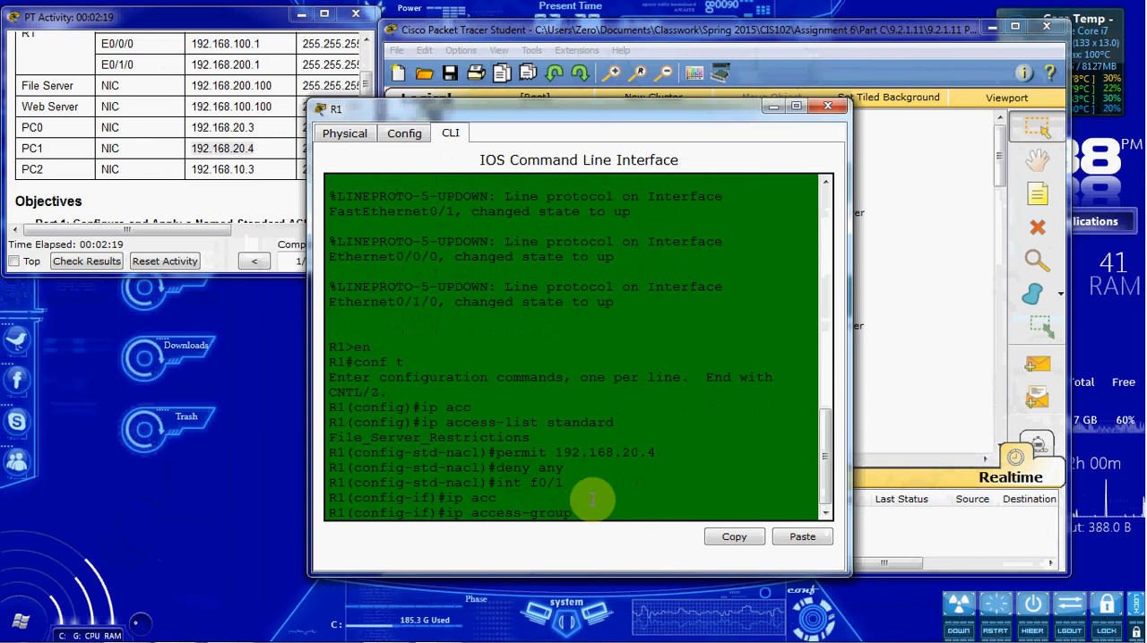
{"action": "type", "text": "File_Server_"}
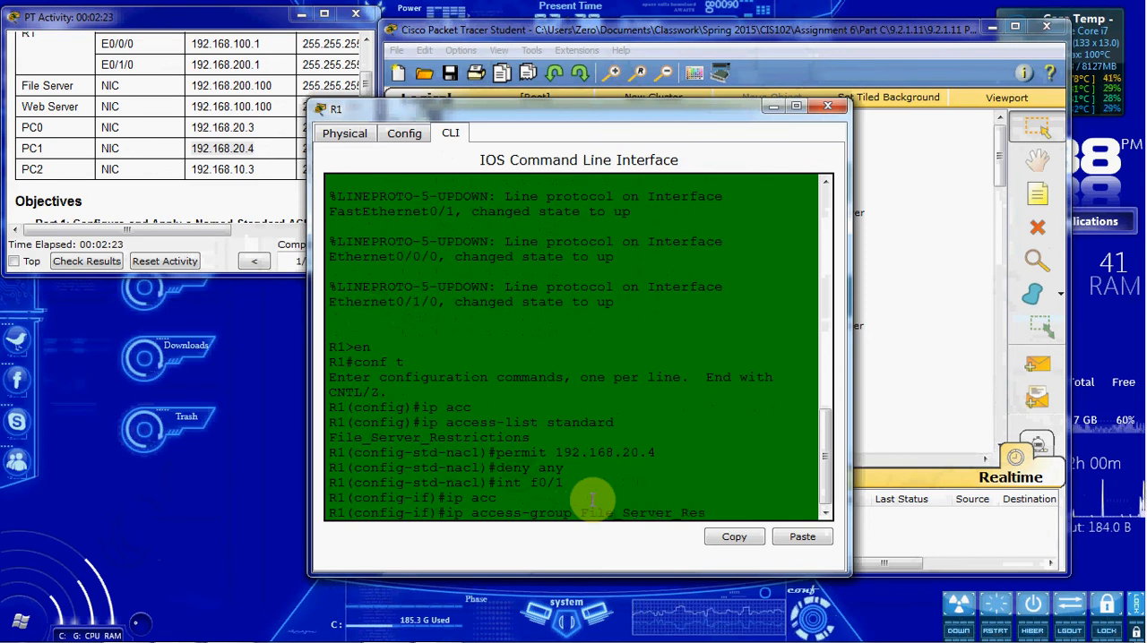
{"action": "type", "text": "Restrictions out"}
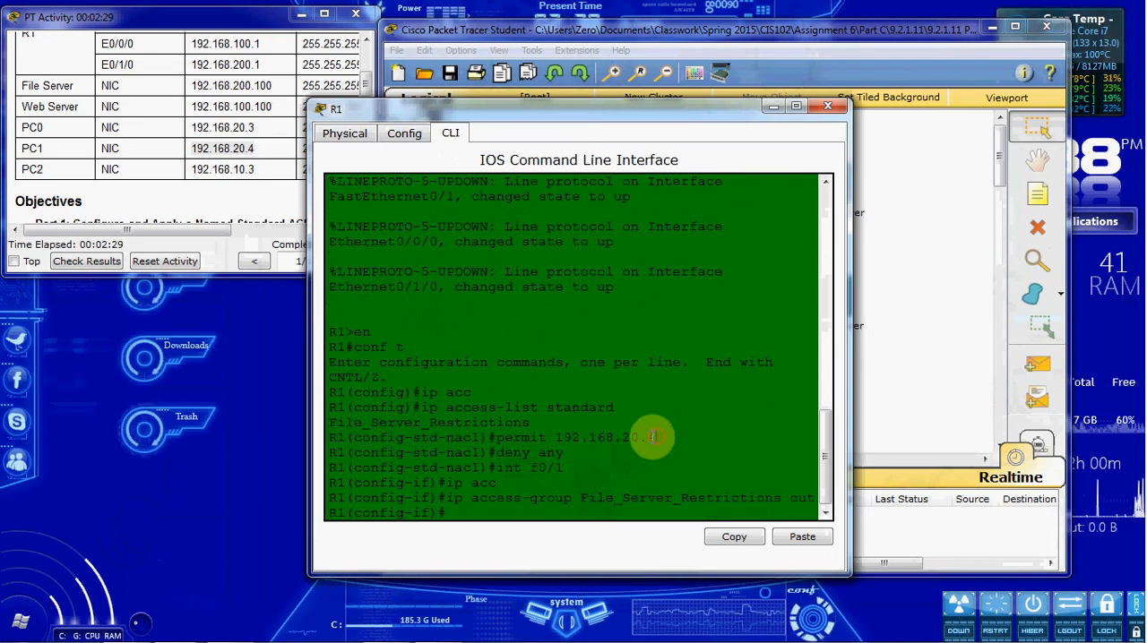
{"action": "left_click_drag", "start_coordinate": [655, 437], "coordinate": [554, 437]}
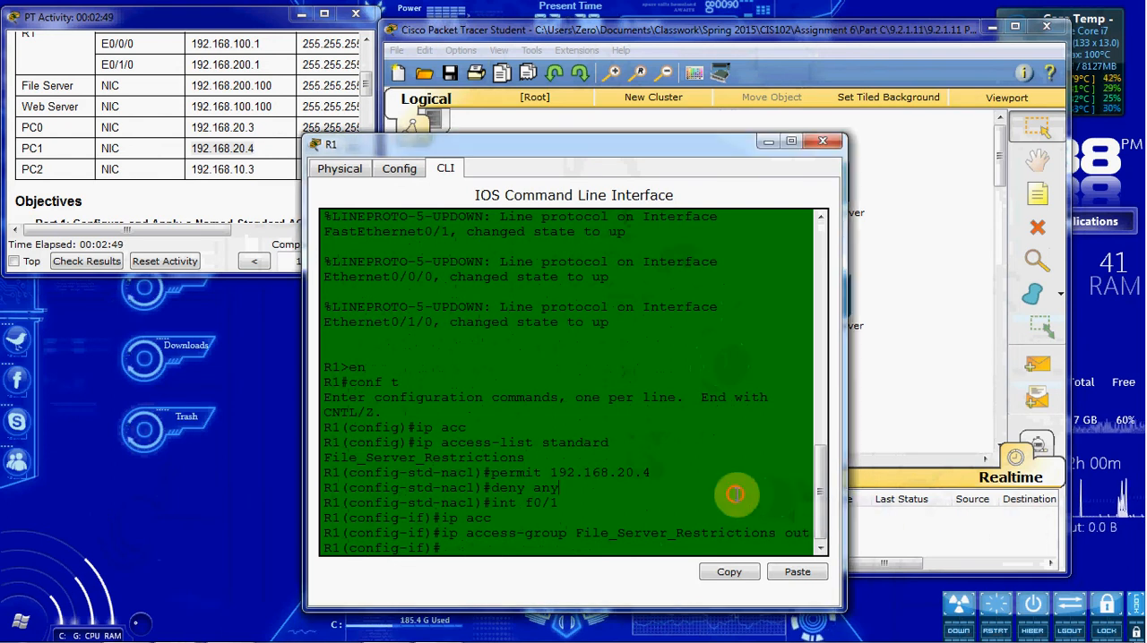
Step: Run 'show access-lists' and 'show ip int f0/1' to confirm the ACL, then close R1
{"action": "type", "text": "end"}
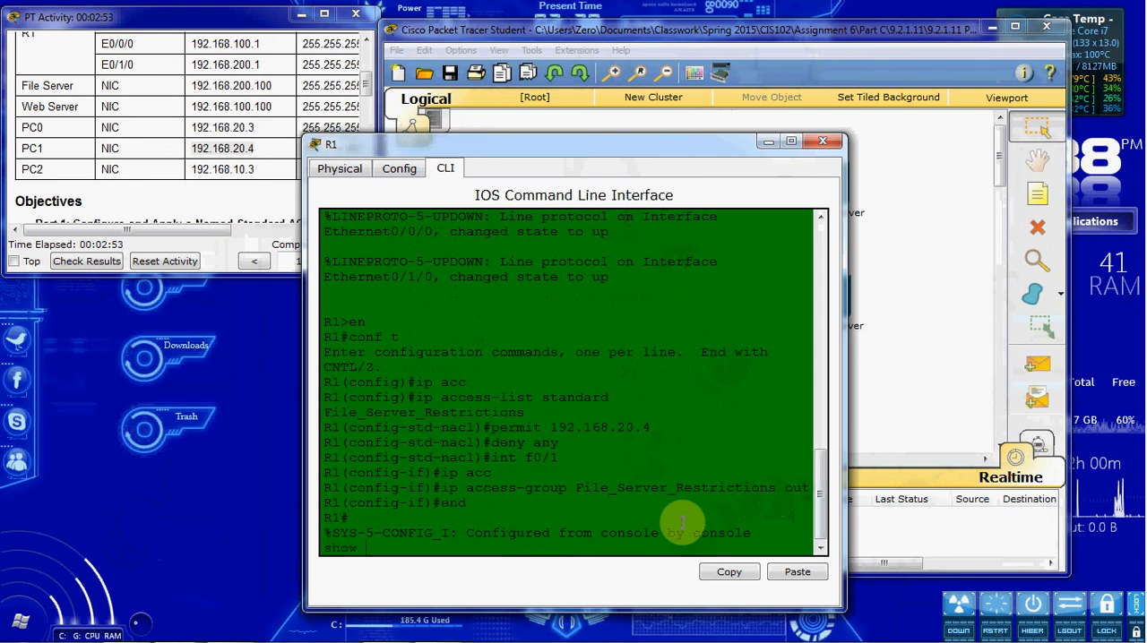
{"action": "type", "text": "show access-lists"}
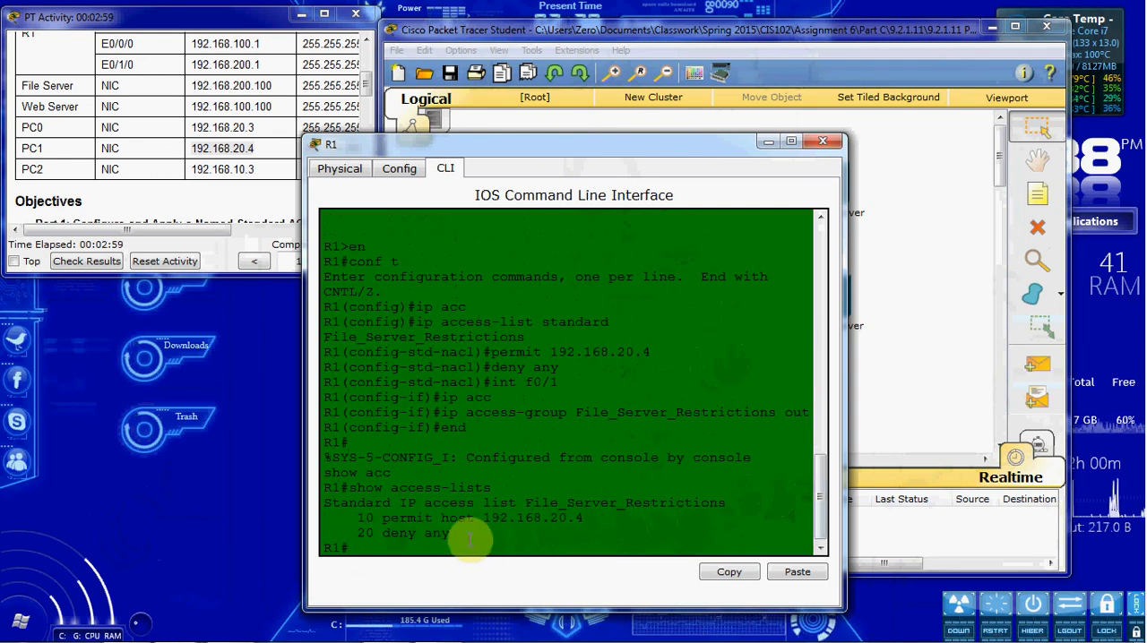
{"action": "mouse_move", "coordinate": [459, 567]}
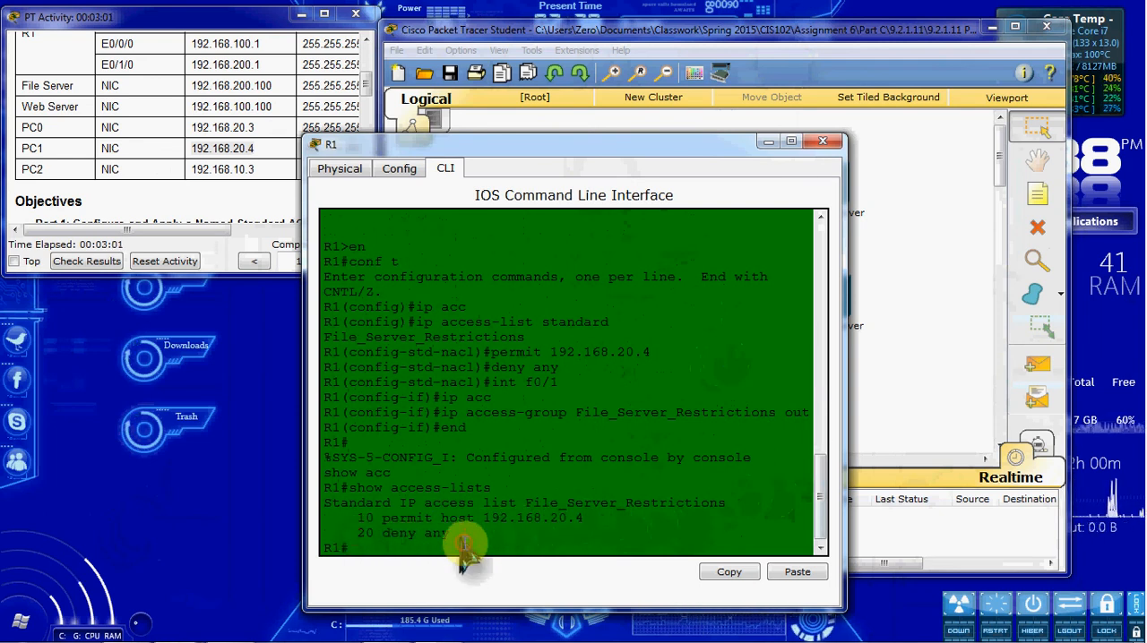
{"action": "type", "text": "sh"}
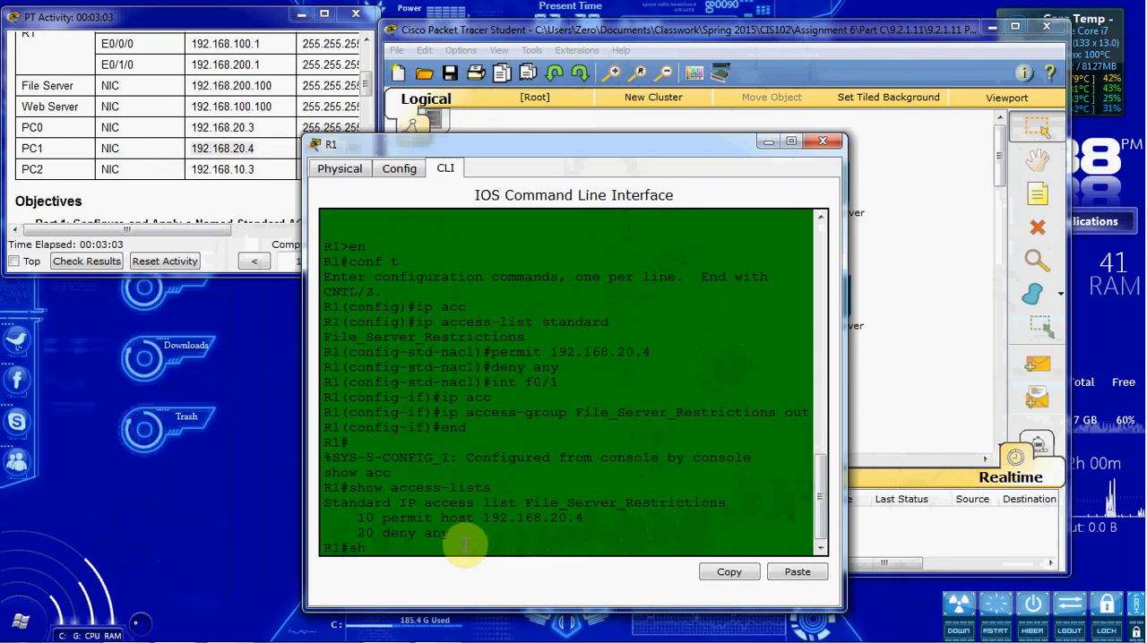
{"action": "type", "text": "show ip int f0"}
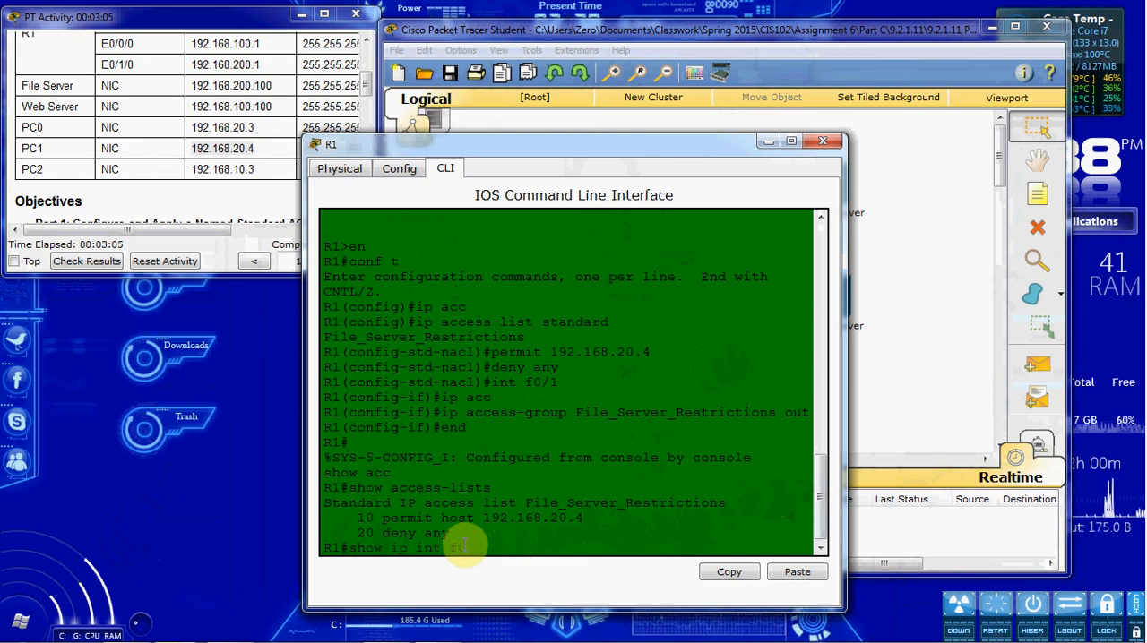
{"action": "key", "text": "Enter"}
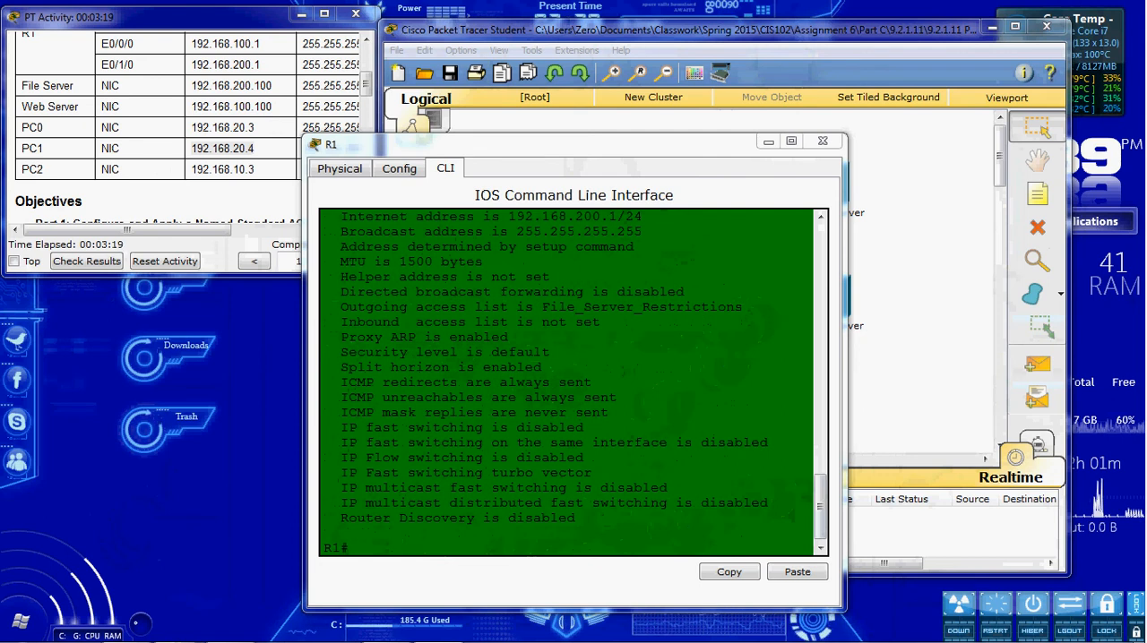
{"action": "left_click", "coordinate": [823, 141]}
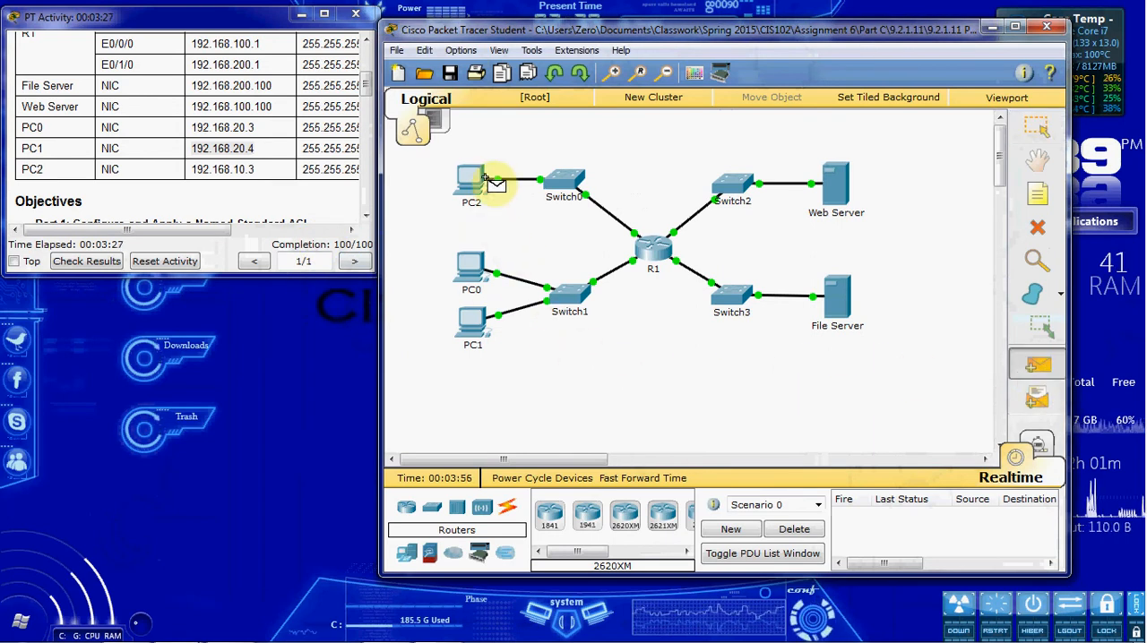
{"action": "mouse_move", "coordinate": [834, 186]}
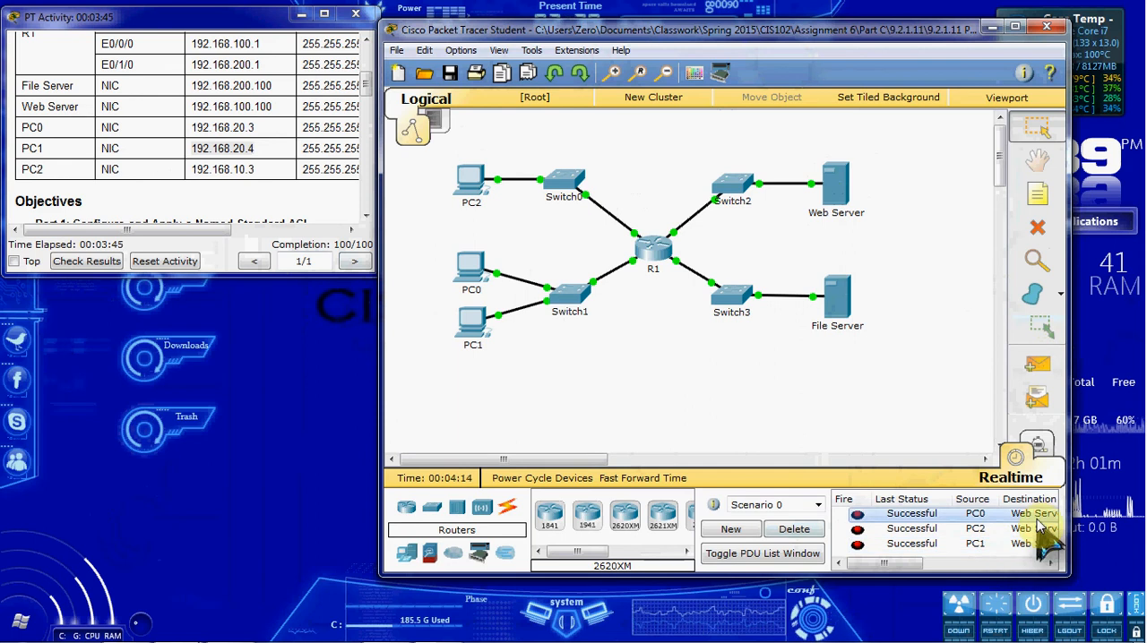
Step: Check the test PDU results, then quit Packet Tracer and answer the save prompt
{"action": "left_click", "coordinate": [793, 529]}
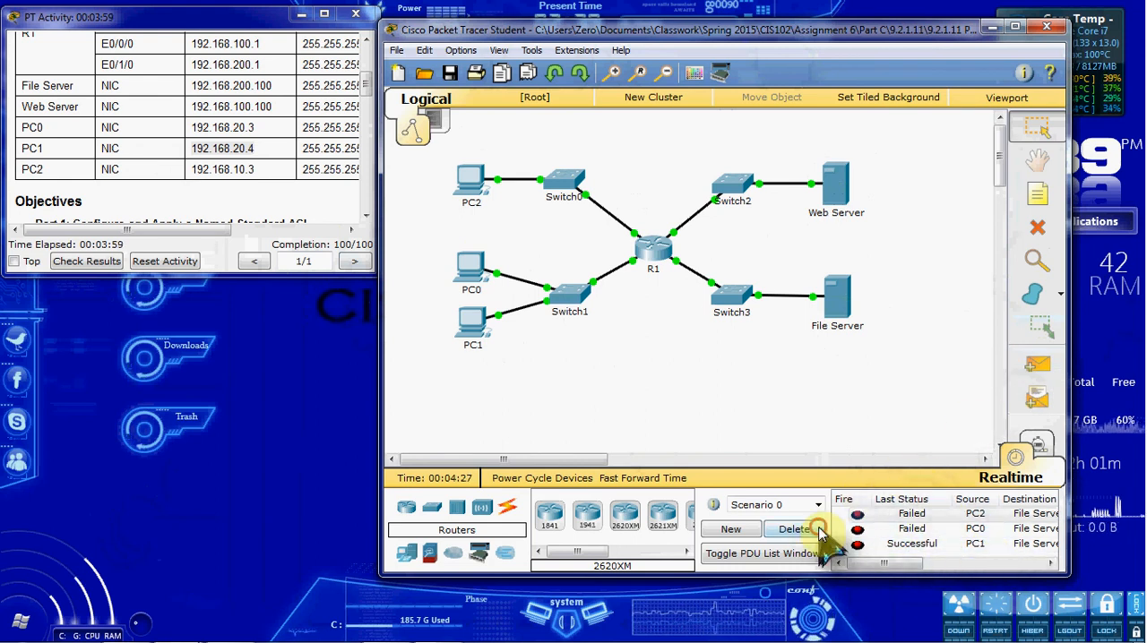
{"action": "left_click", "coordinate": [794, 529]}
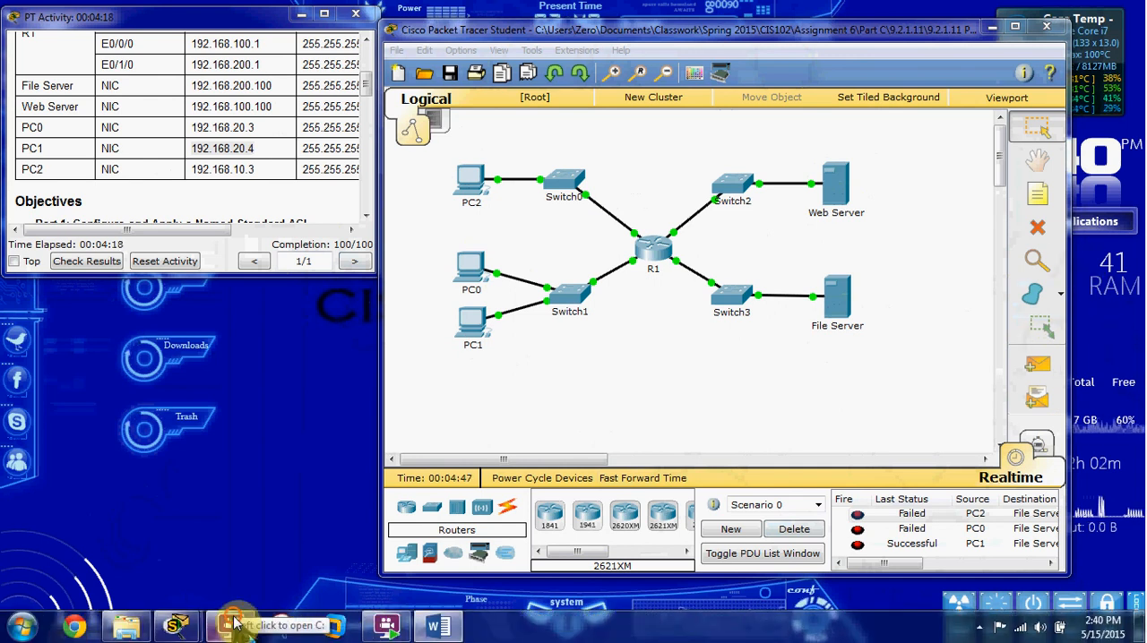
{"action": "left_click", "coordinate": [1044, 28]}
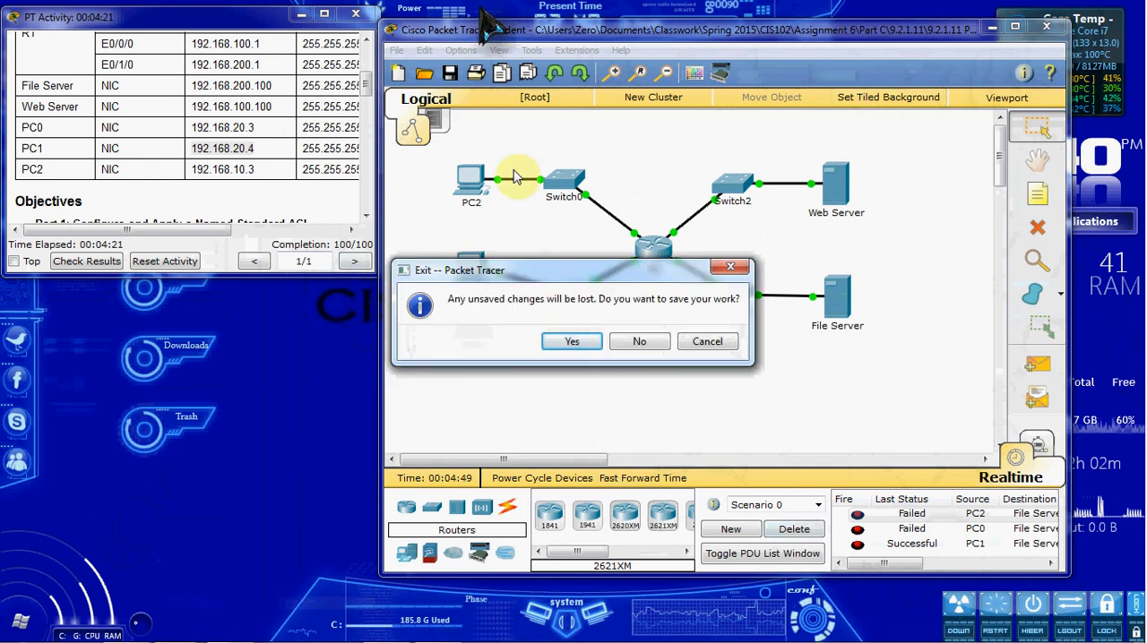
{"action": "left_click", "coordinate": [571, 341]}
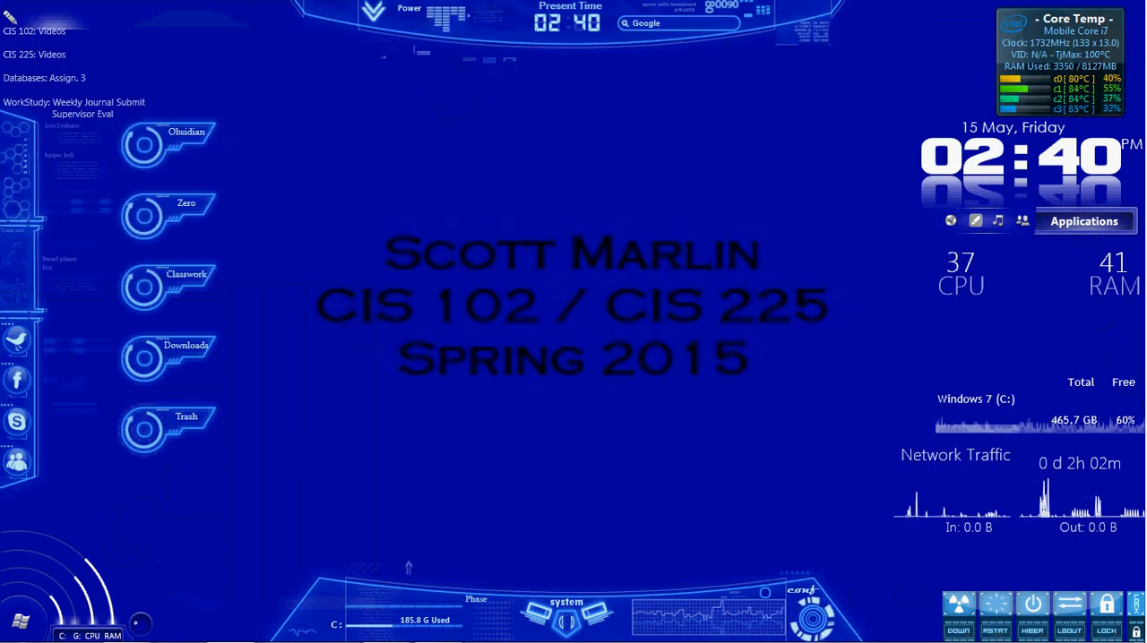